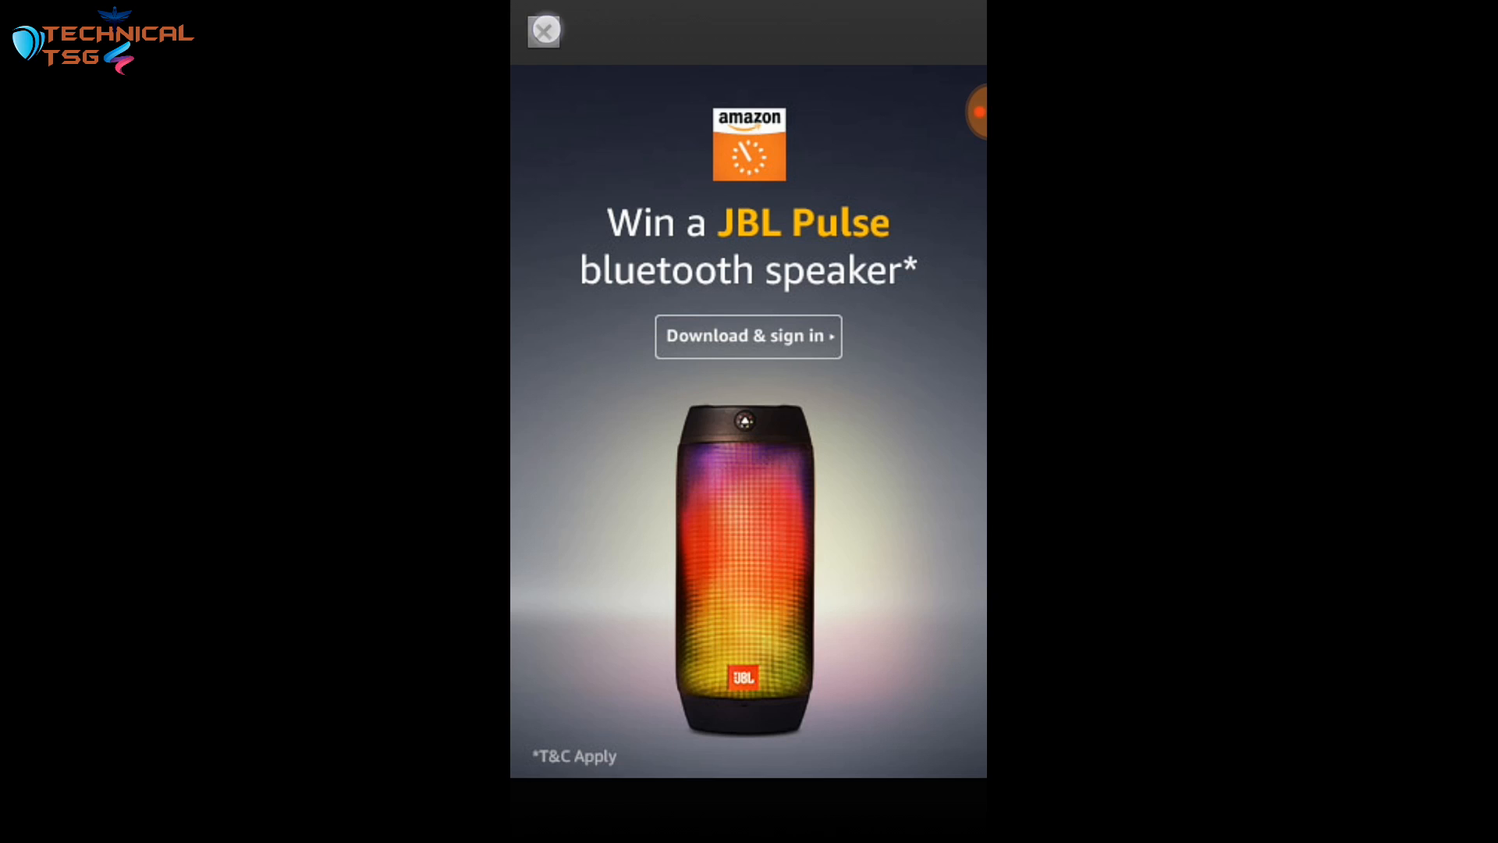
Close the full-screen Amazon ad to reveal the channel list with Daily Point 2.
left_click(544, 30)
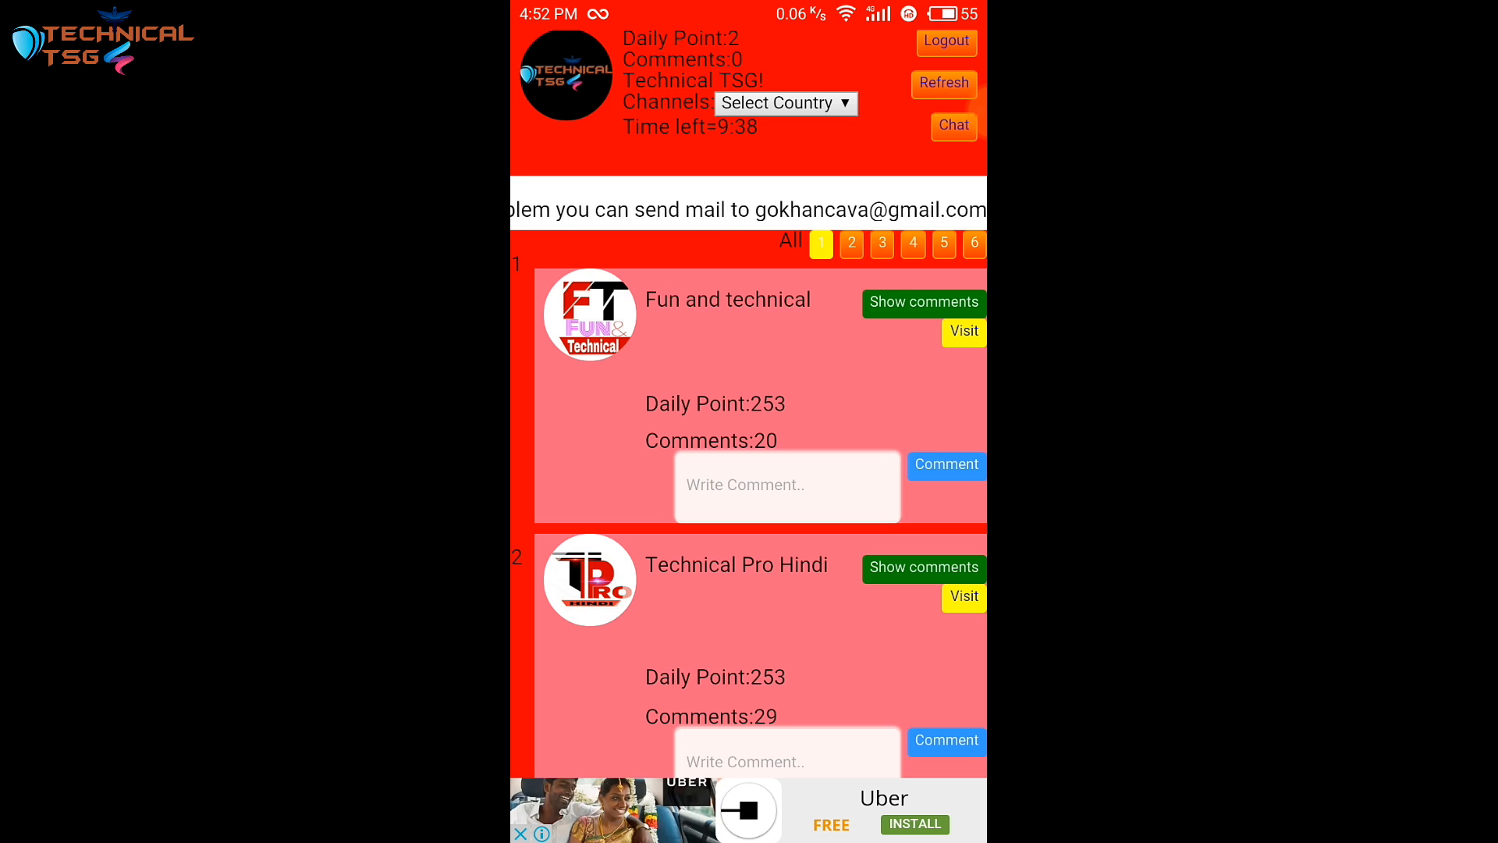
scroll("down", 3)
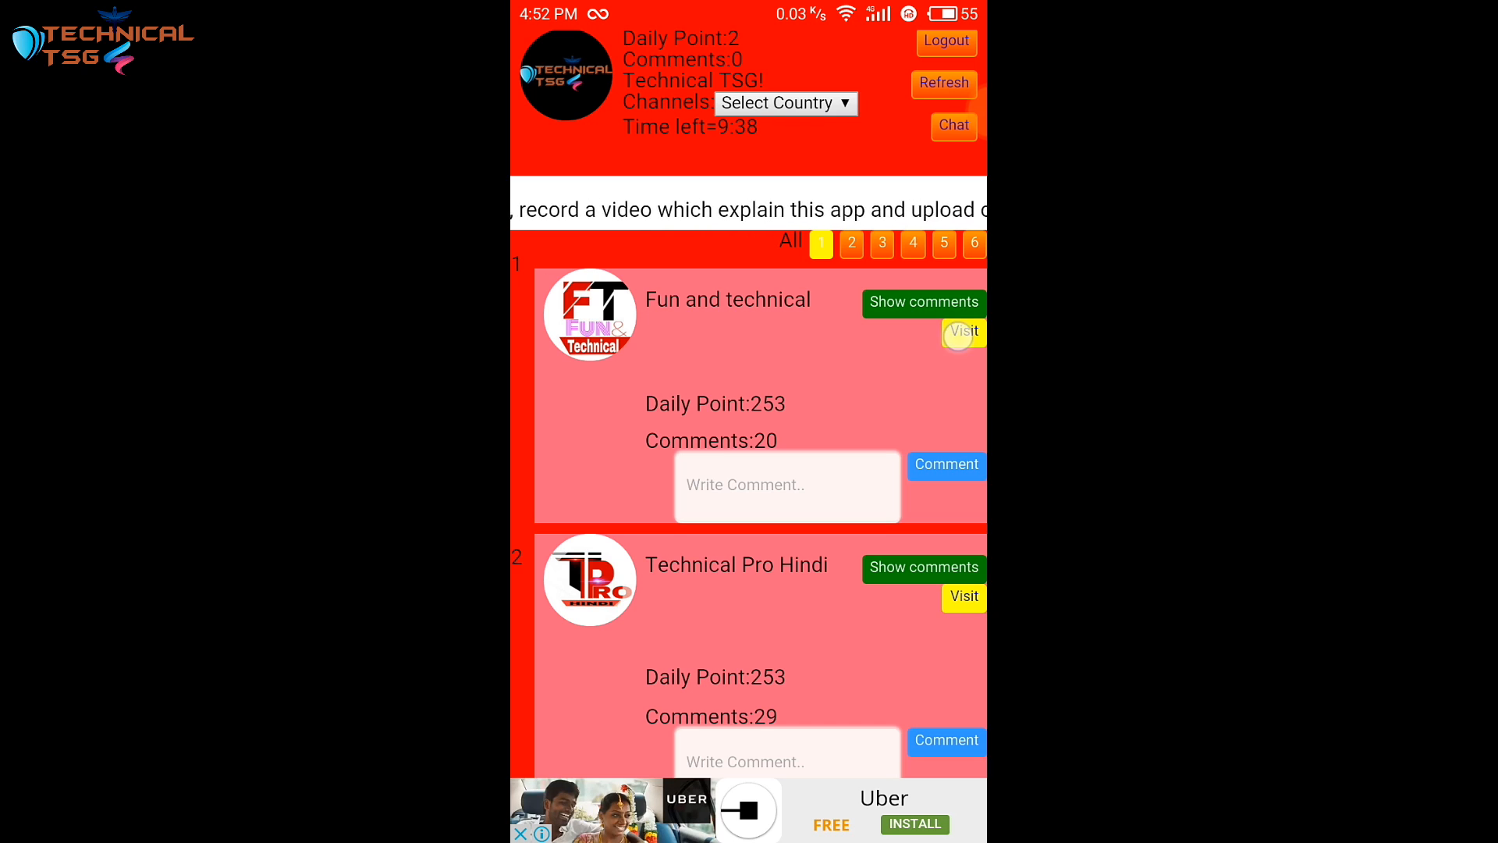
Visit the Fun and technical channel's YouTube page and scroll through it.
left_click(964, 331)
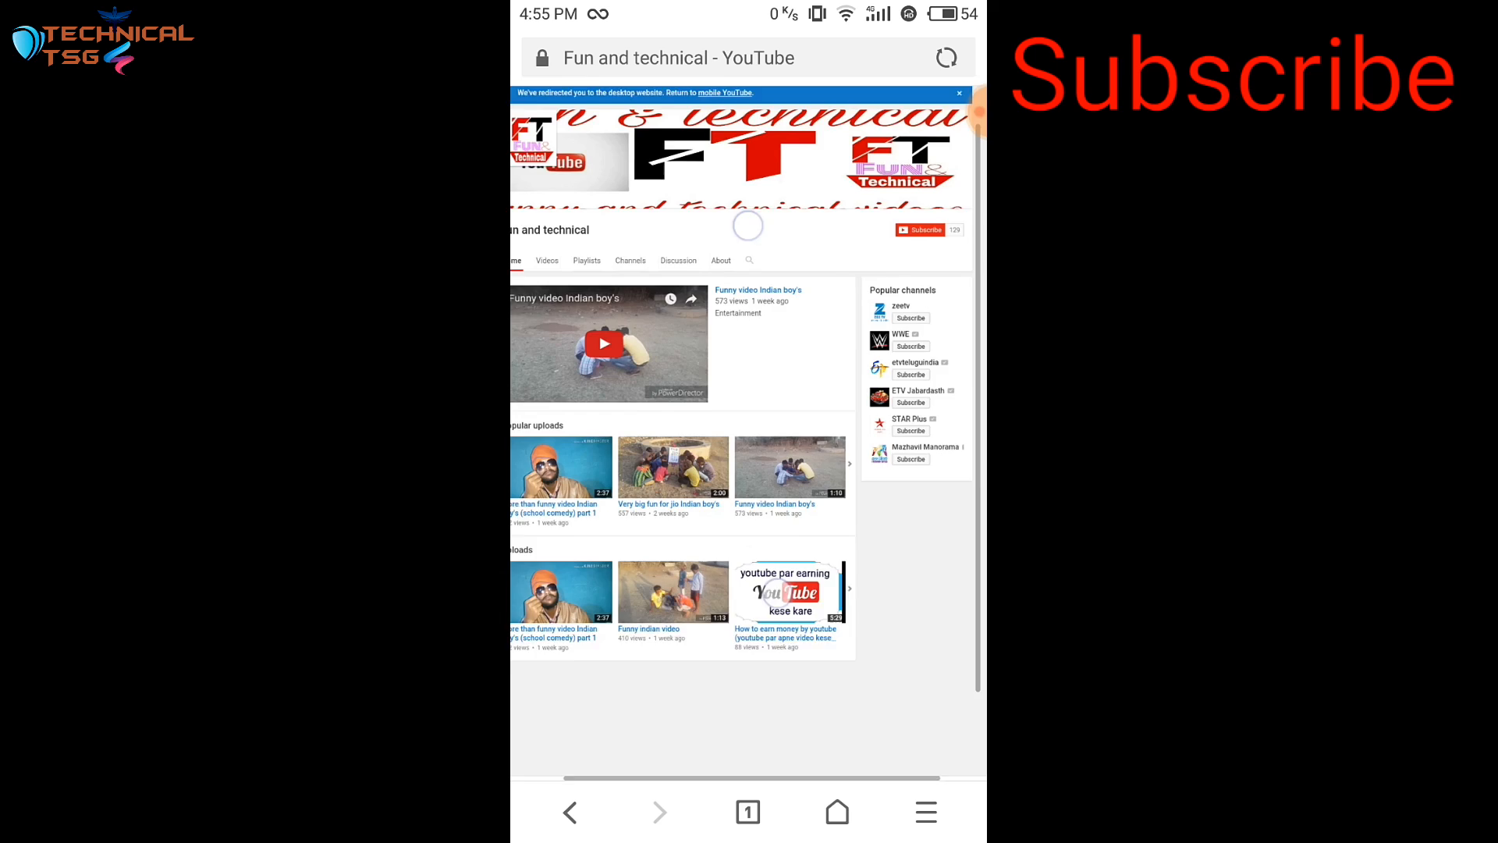
scroll("down", 3)
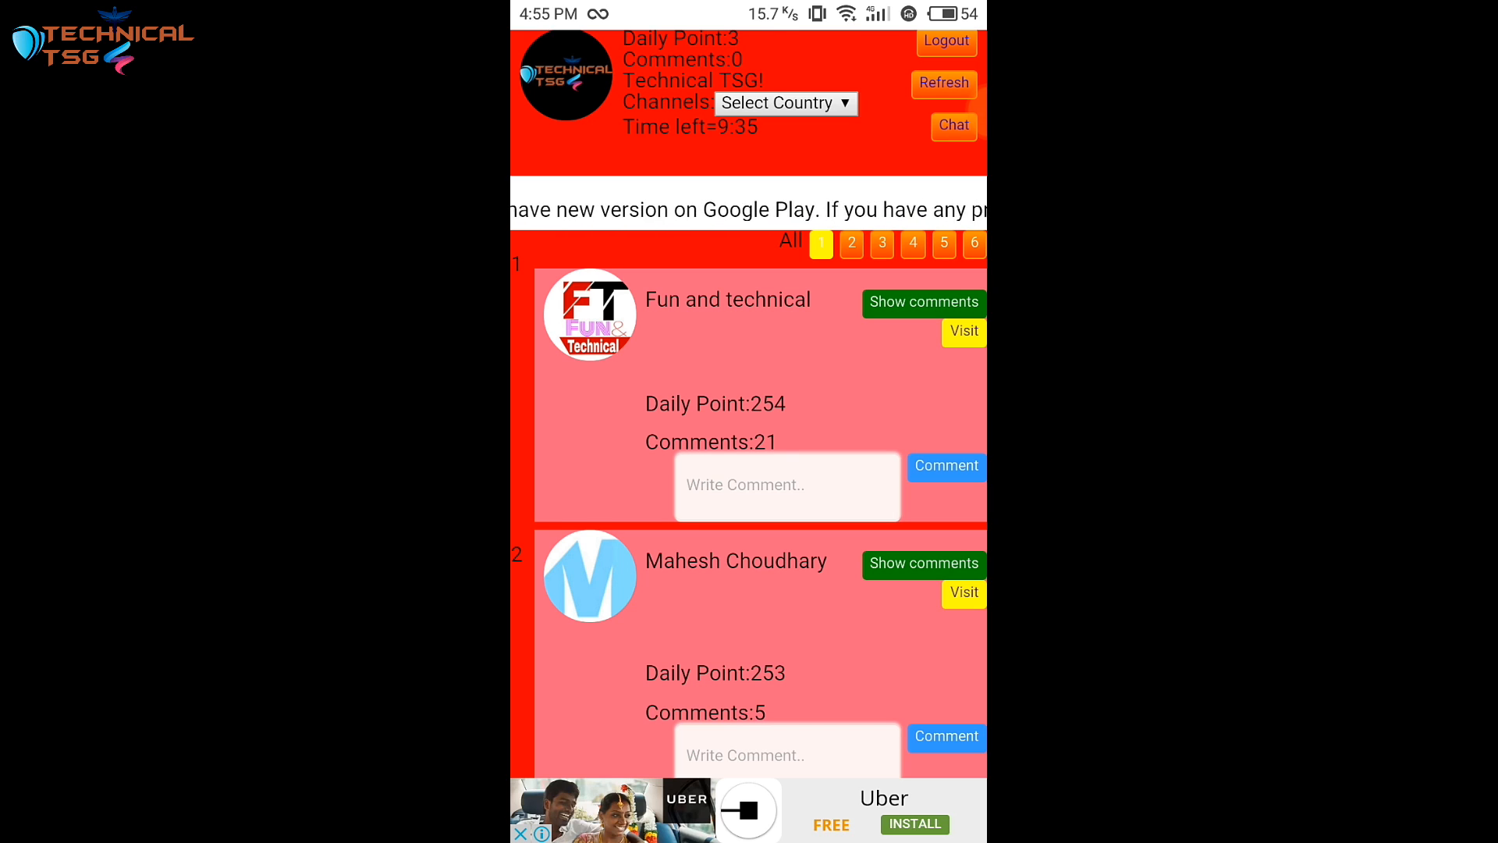
Scroll the channel list down to Abdullah Kurt and cooking days, confirming Daily Point 3.
scroll("down", 3)
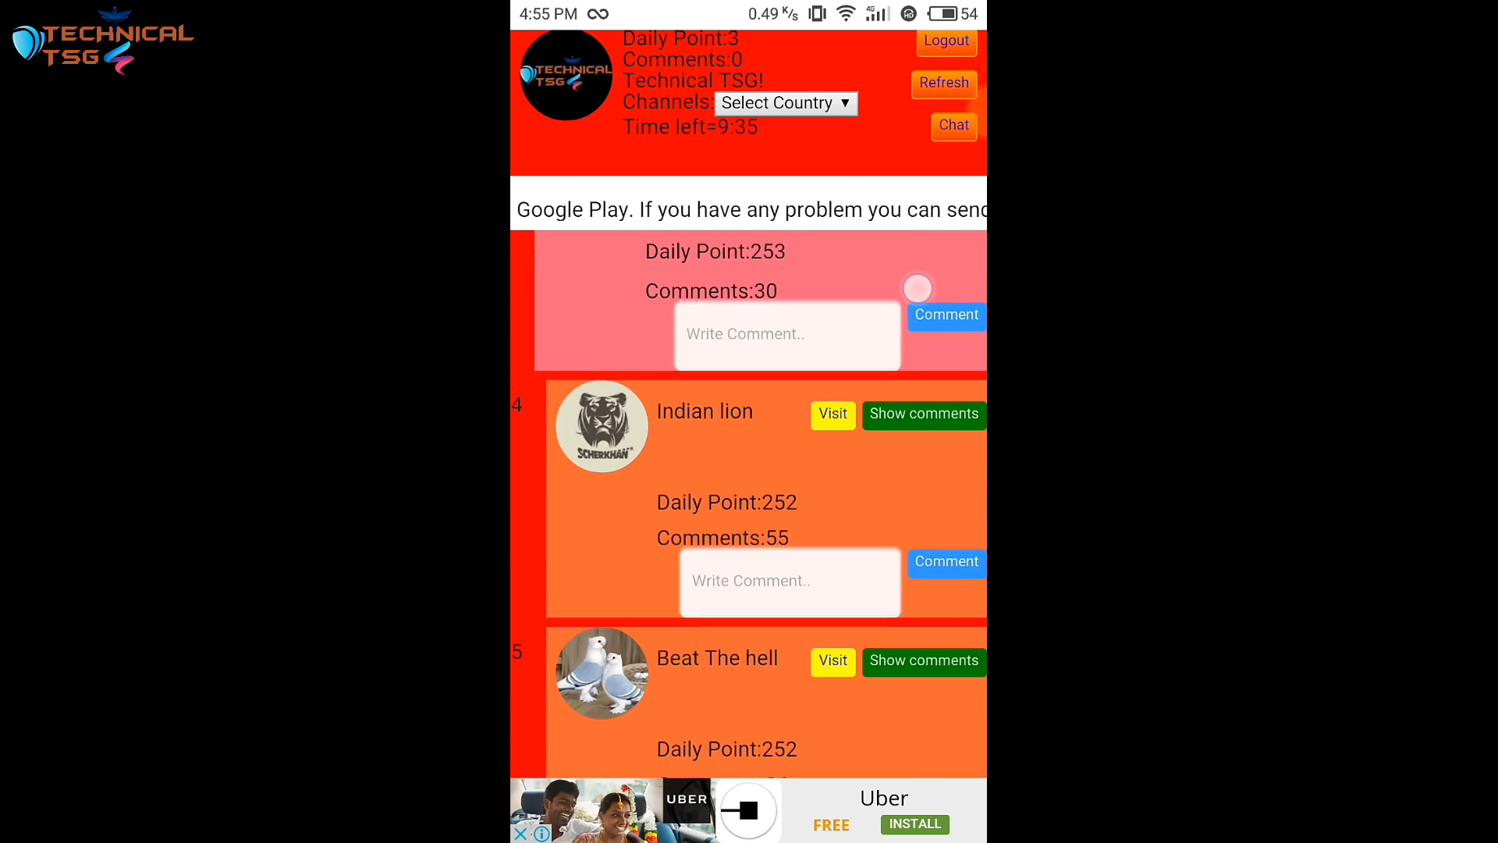
scroll("down", 3)
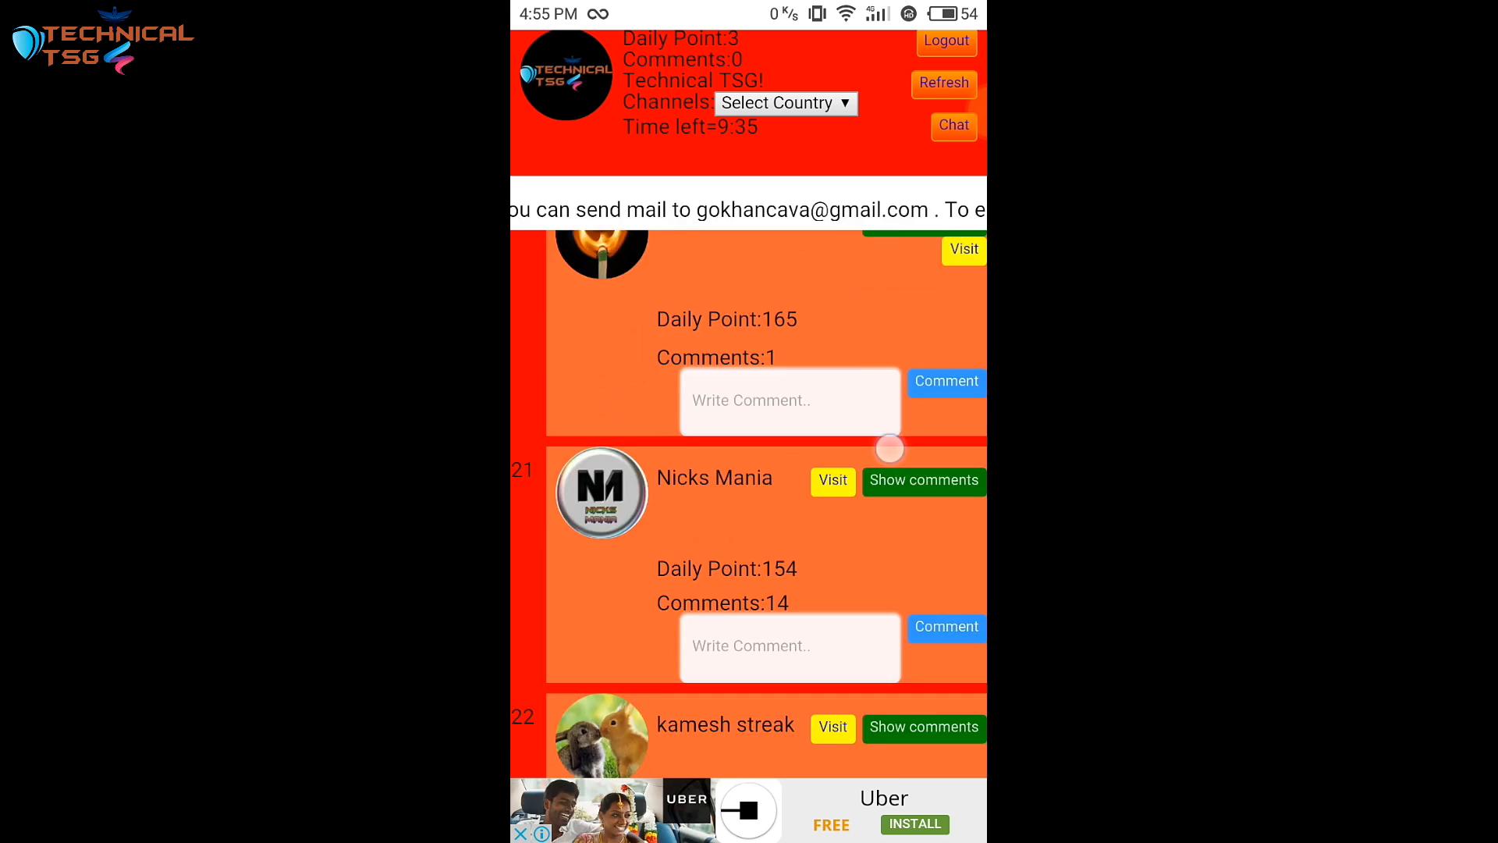
scroll("down", 3)
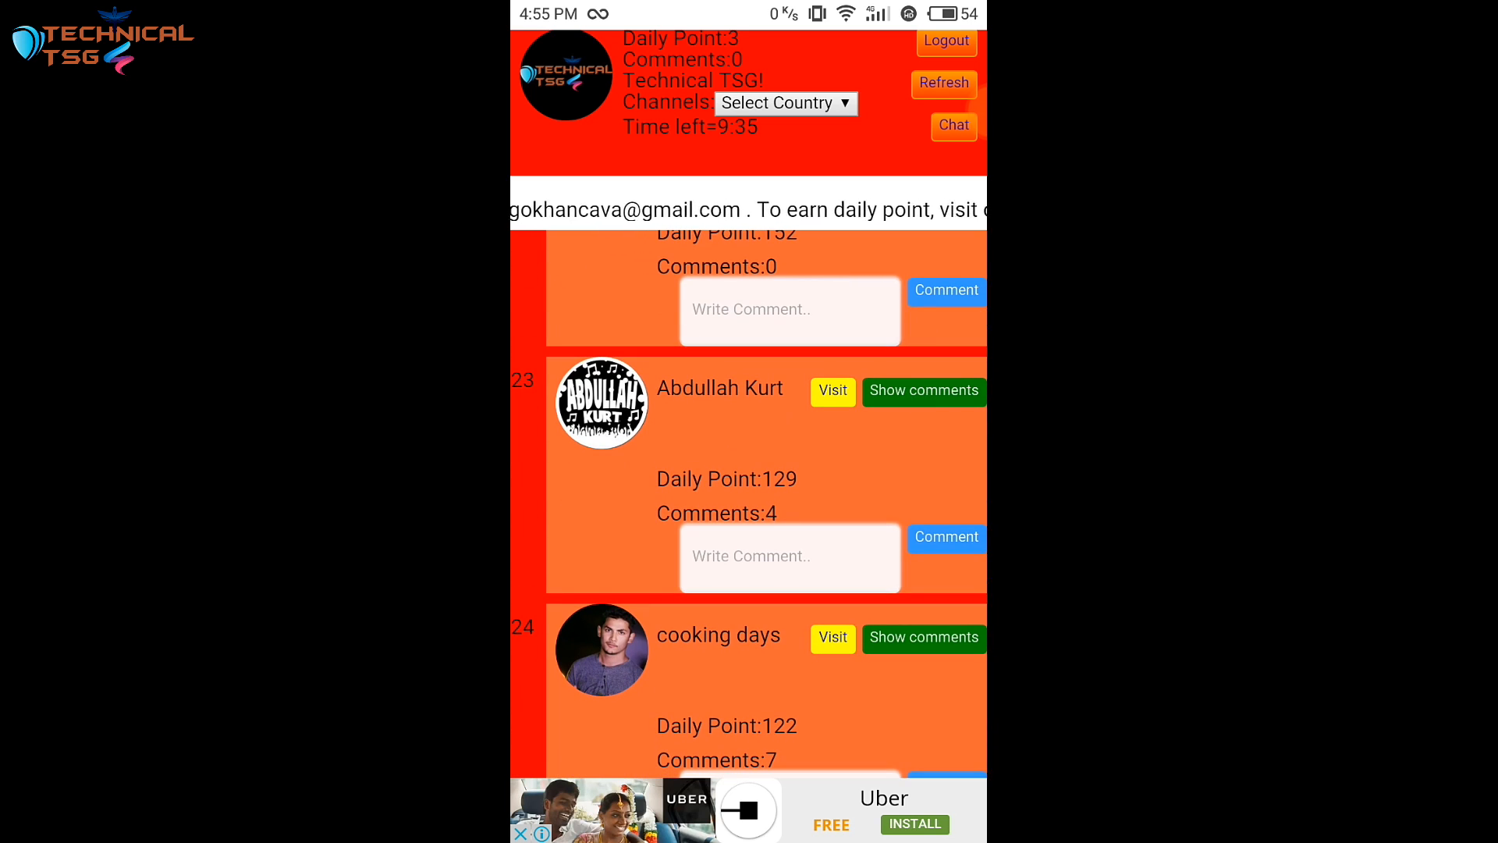